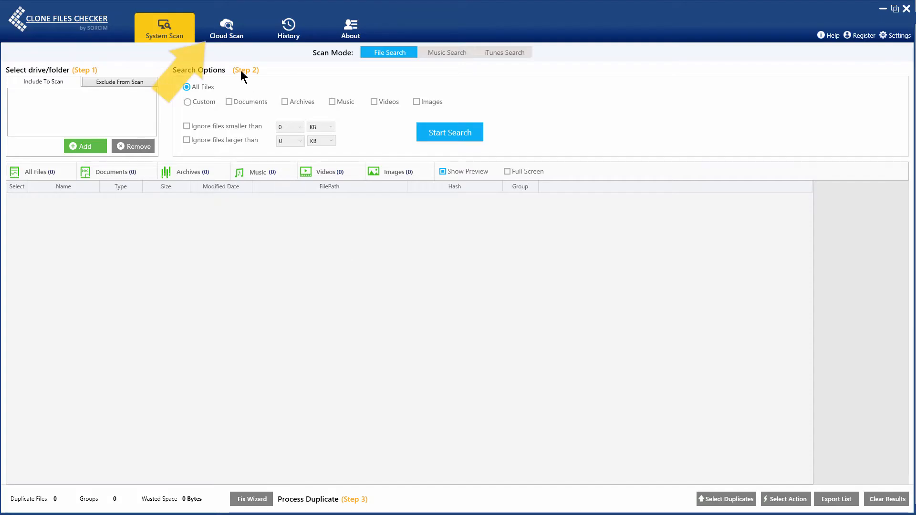
# - Switch to Cloud Scan in Dropbox mode, load the drive and sign in granting access
pyautogui.click(227, 28)
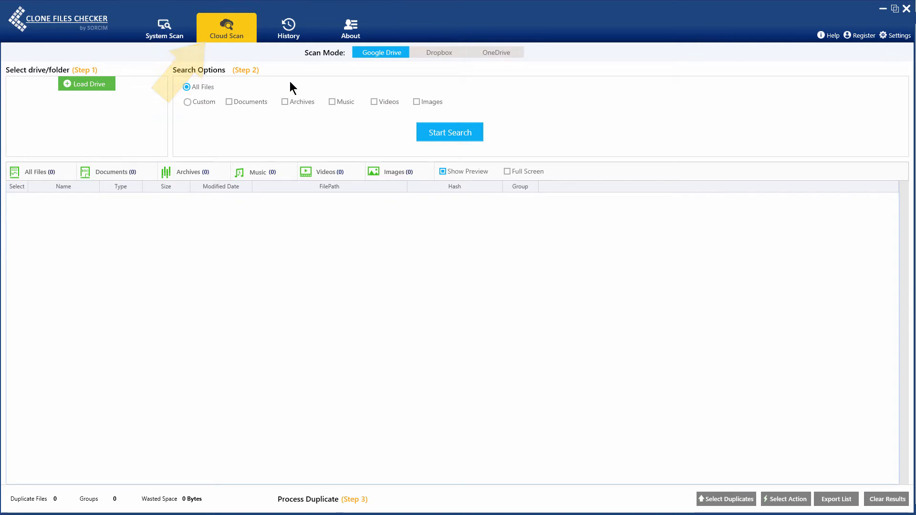
pyautogui.click(438, 53)
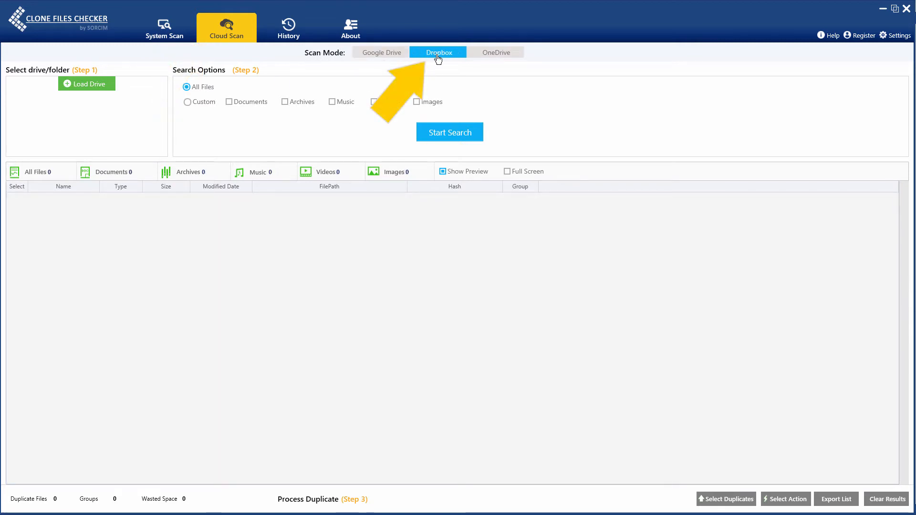
pyautogui.click(86, 84)
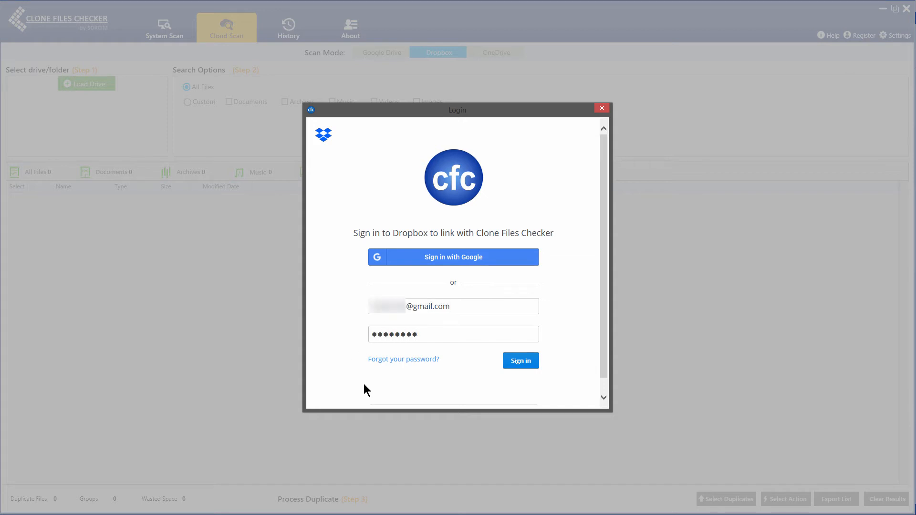
pyautogui.click(519, 360)
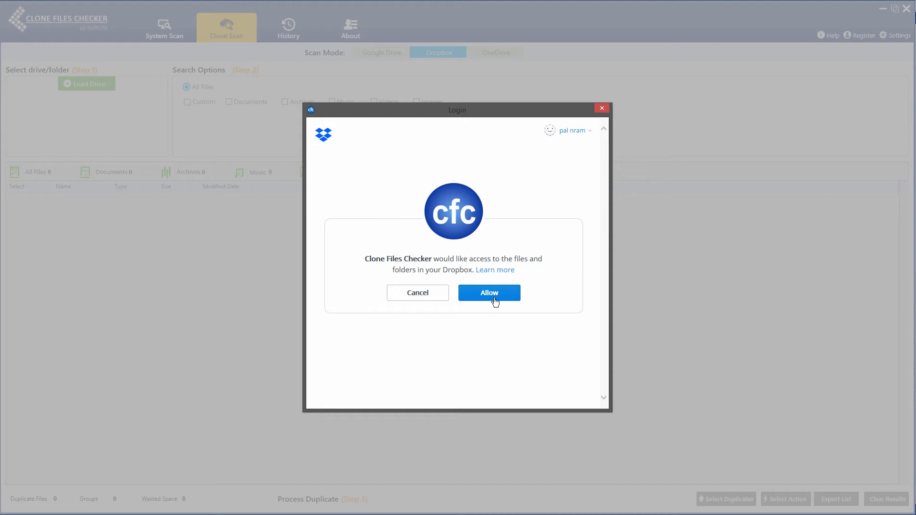
pyautogui.click(489, 293)
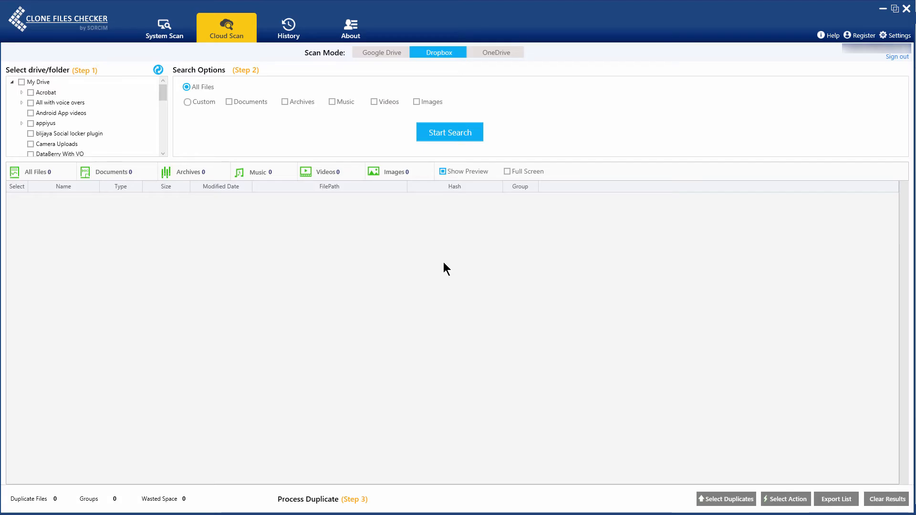
# - Tick the whole My Drive tree and custom search options for Music and Videos
pyautogui.click(22, 82)
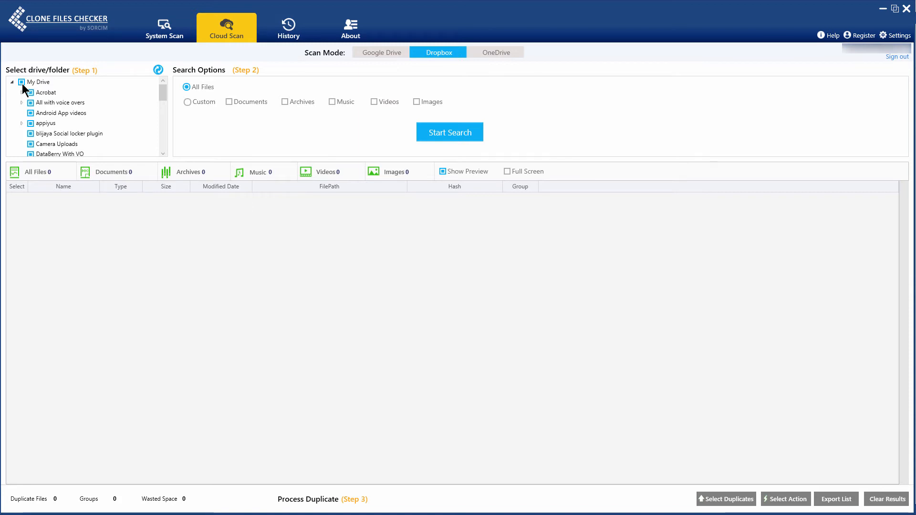
pyautogui.click(374, 103)
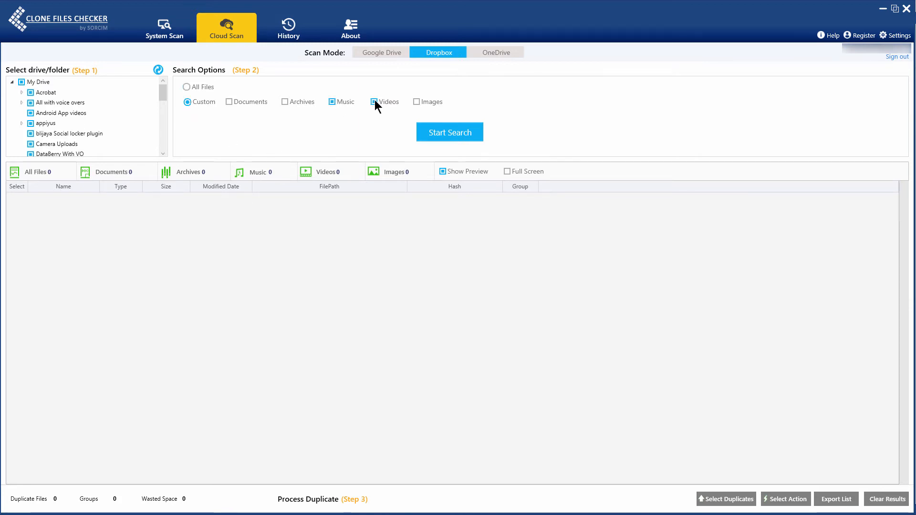
pyautogui.click(448, 132)
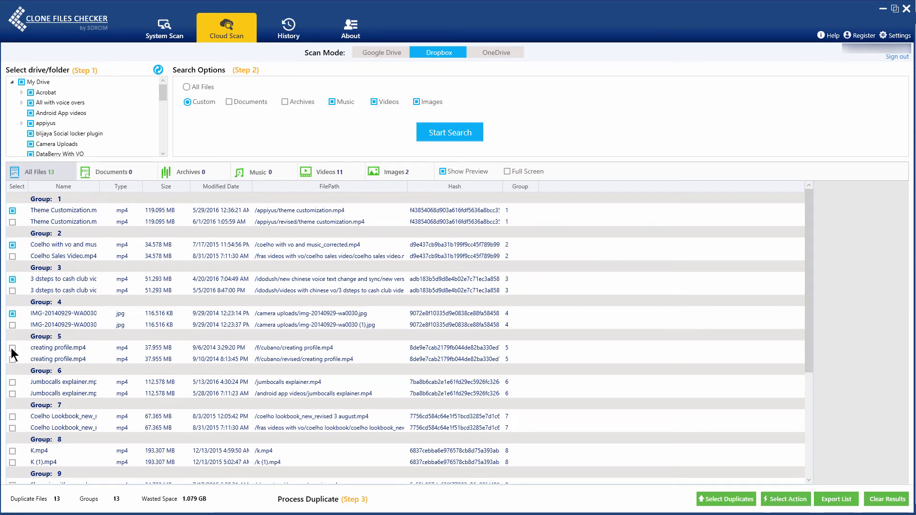
# - Review the duplicate results and choose Move to Folder as the action for marked copies
pyautogui.scroll(-3)
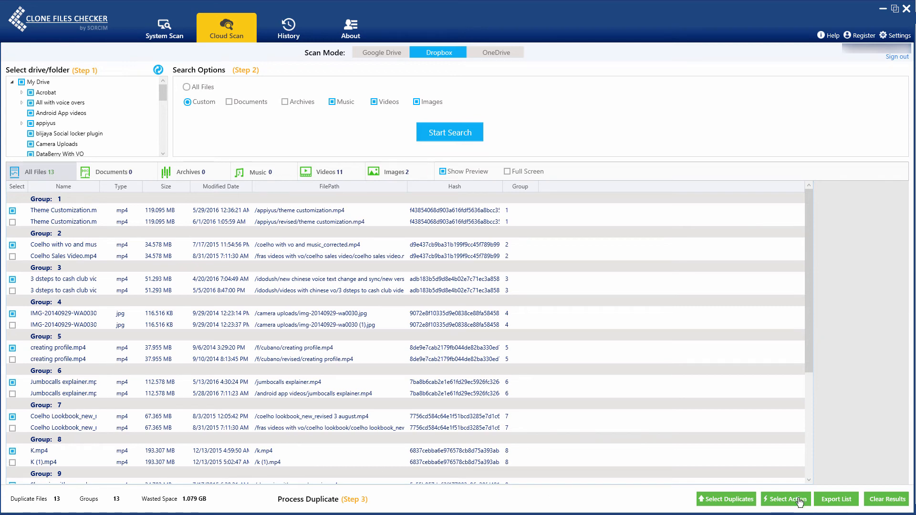
pyautogui.click(785, 499)
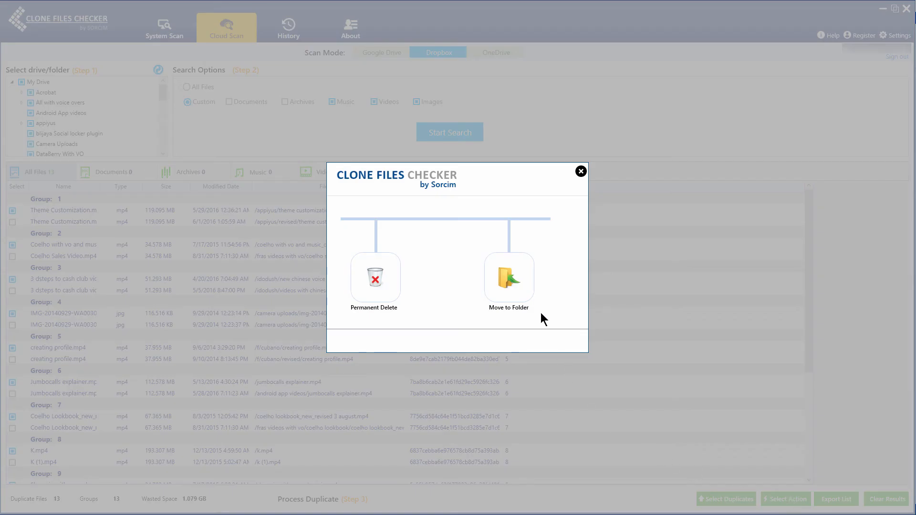
pyautogui.click(508, 277)
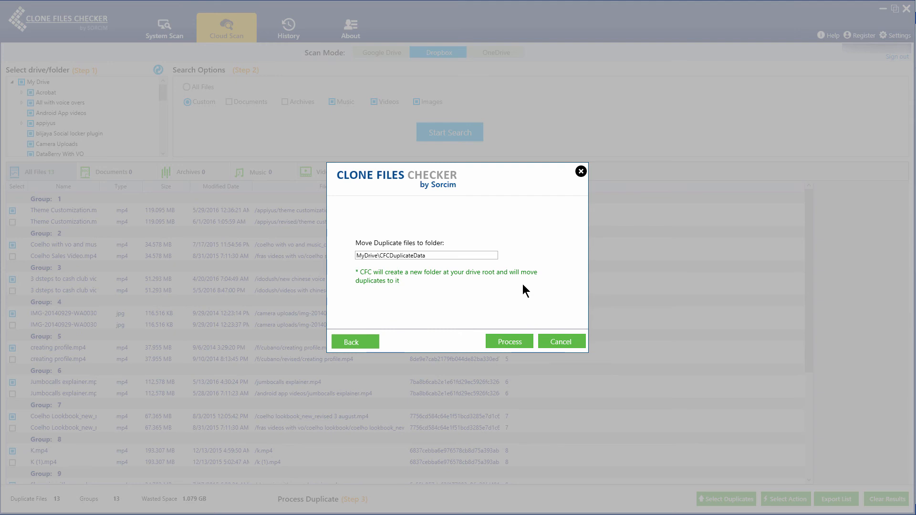